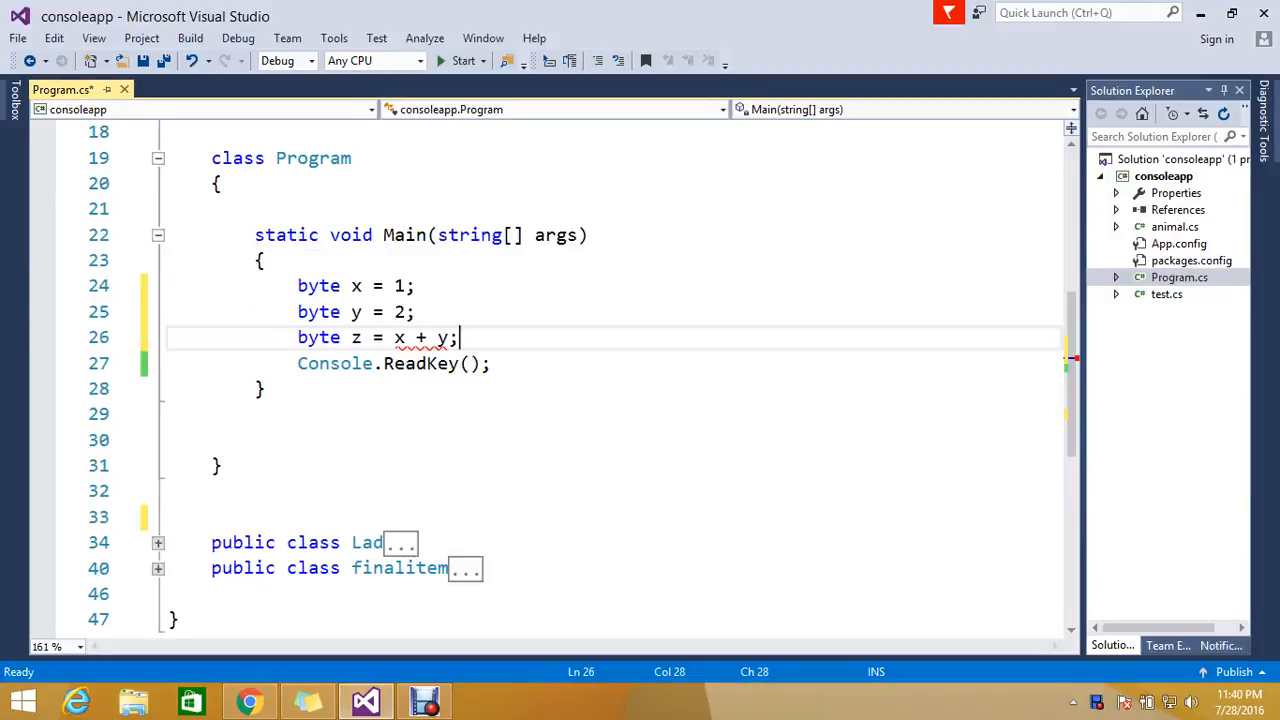
# Step: Insert a blank line before Console.ReadKey and save Program.cs with Ctrl+S
pyautogui.press('enter')
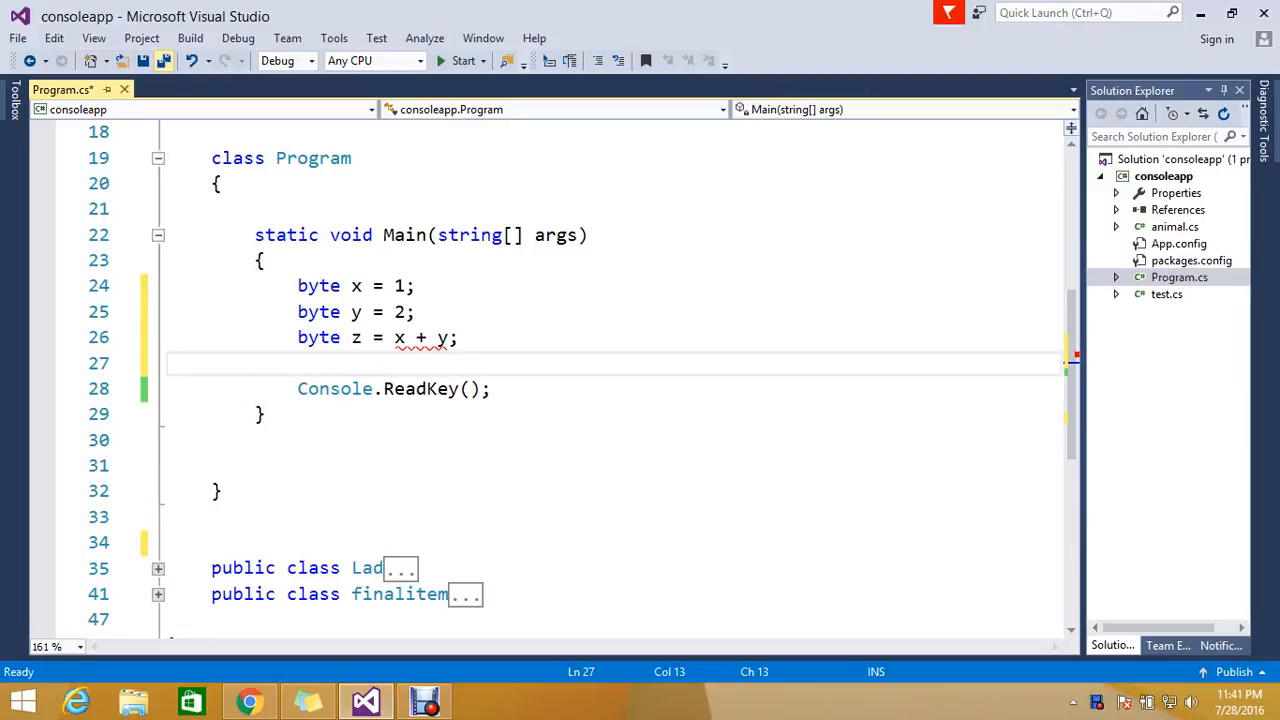
pyautogui.press('ctrl+s')
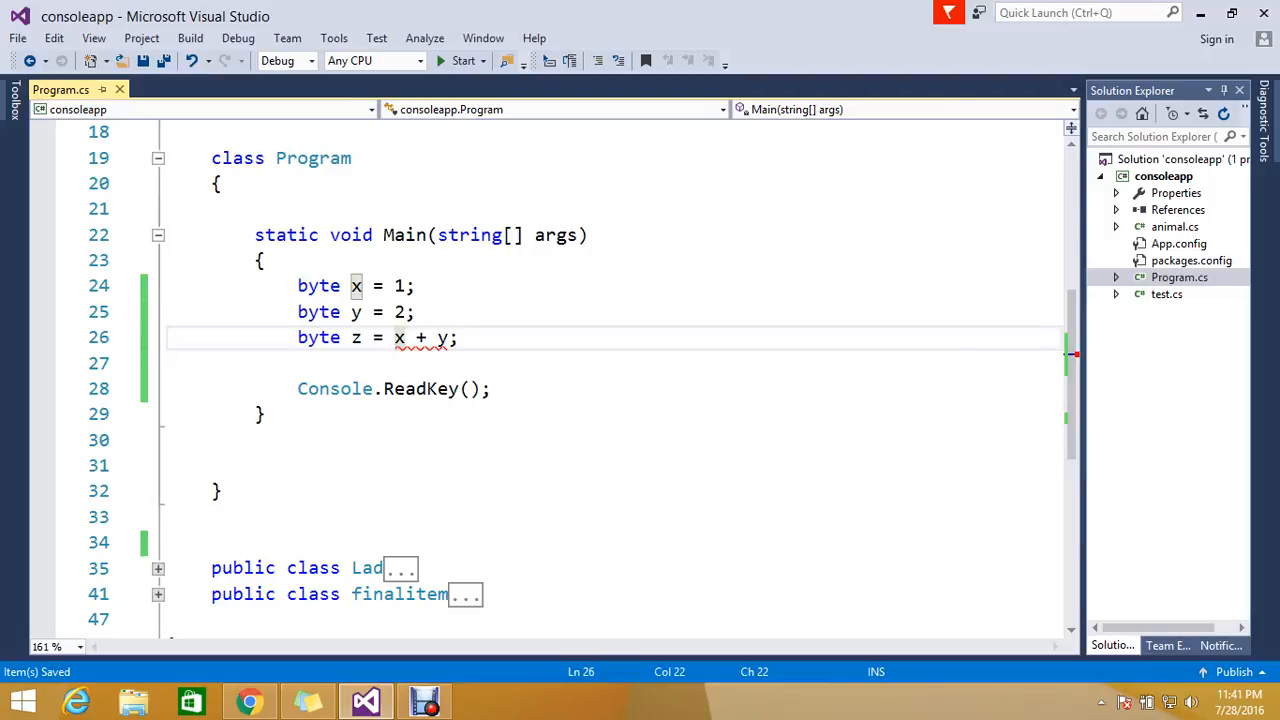
# Step: Change the declaration to int z = x + y so the byte sum compiles without error
pyautogui.write('i')
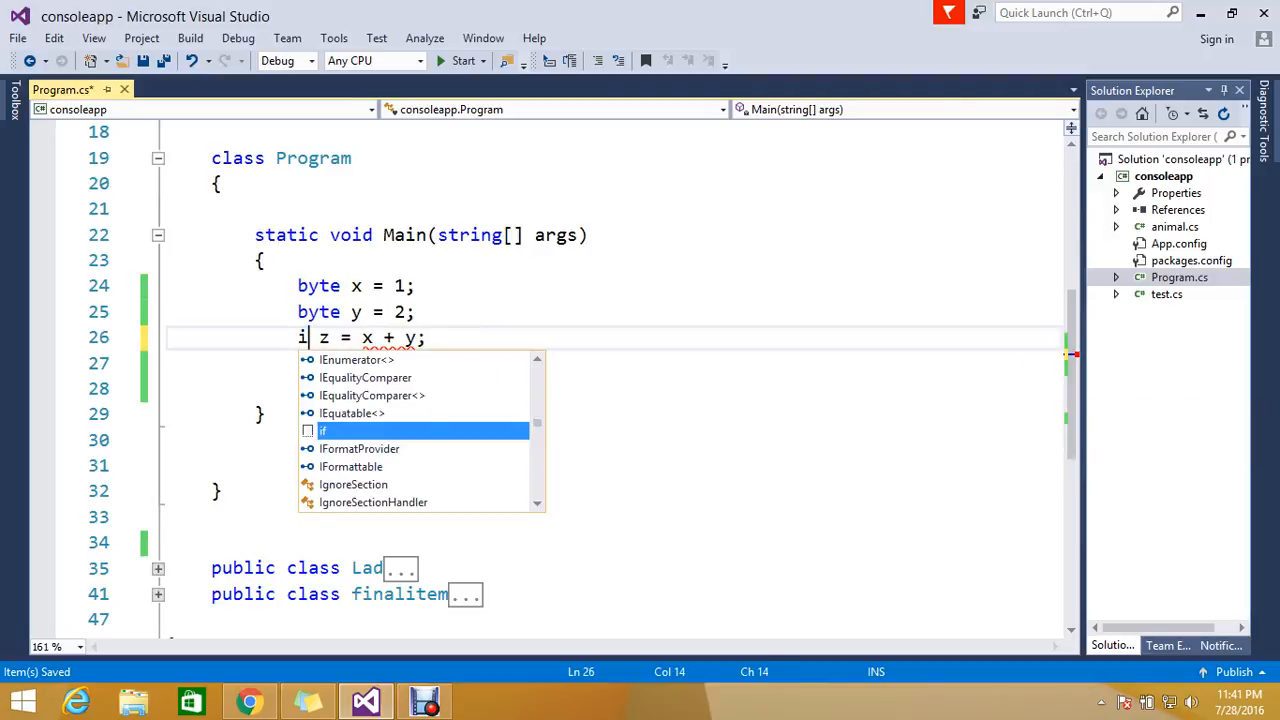
pyautogui.write('nt')
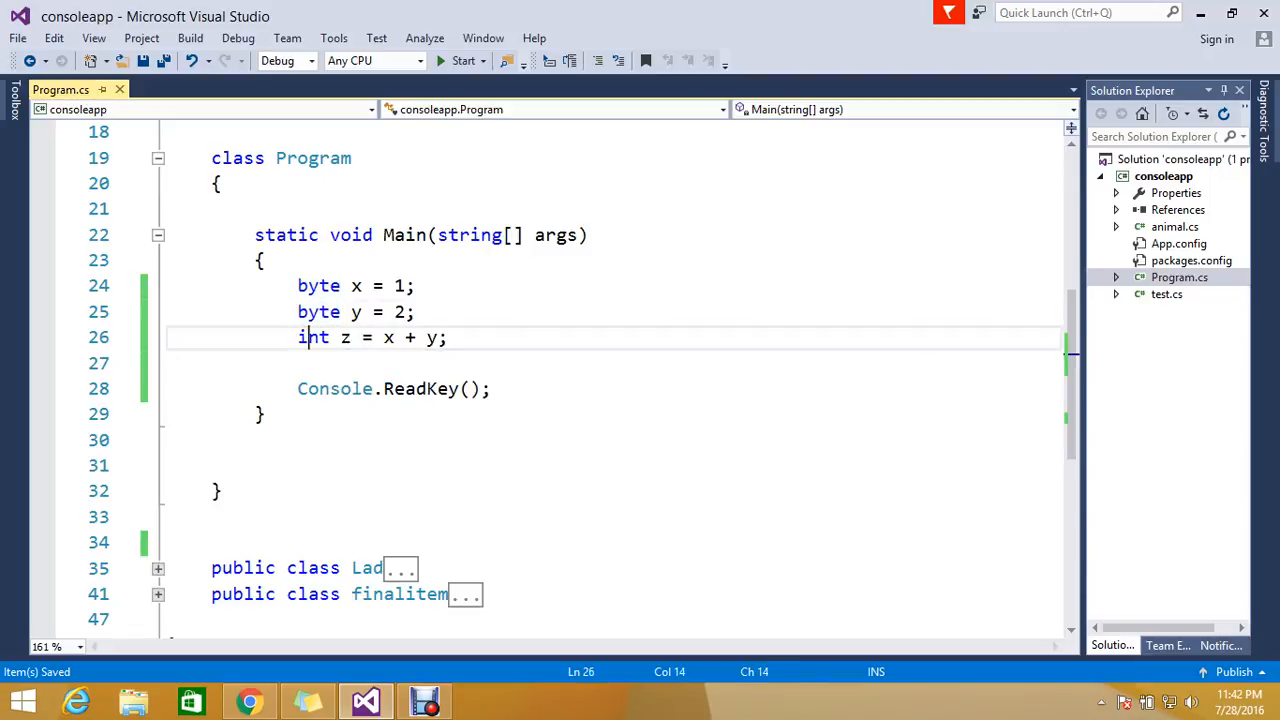
pyautogui.doubleClick(312, 336)
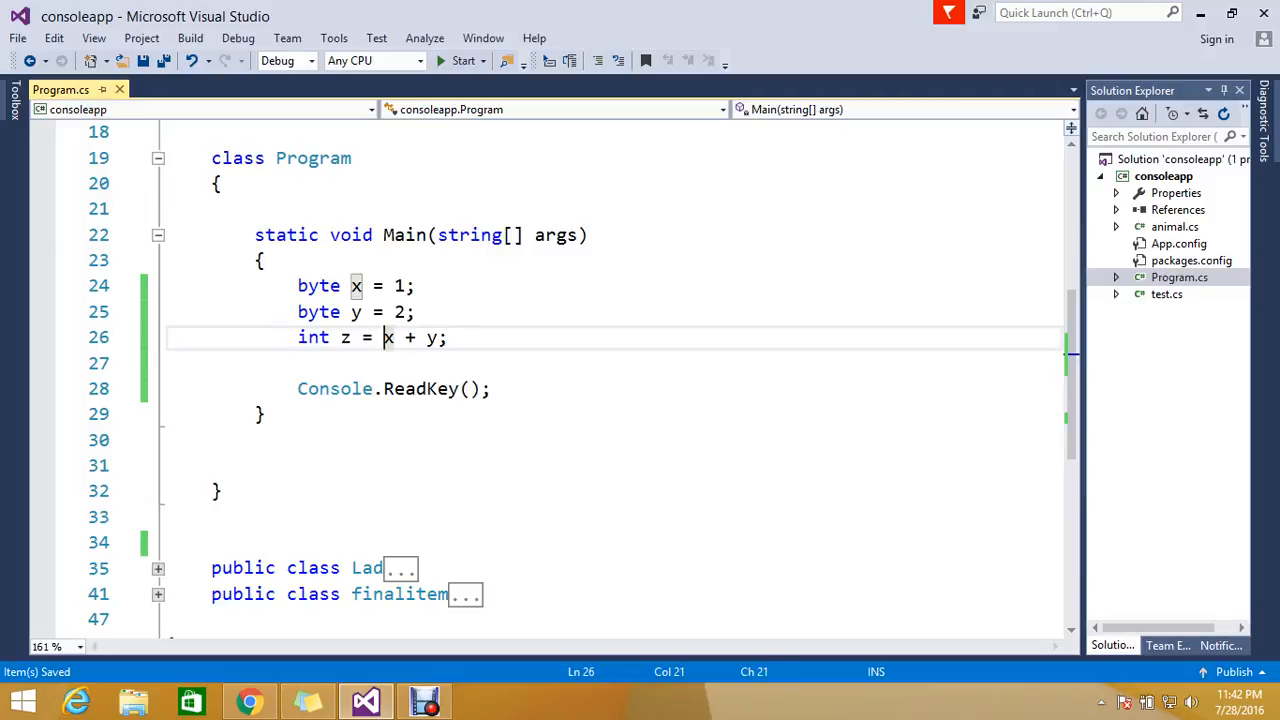
pyautogui.write('()')
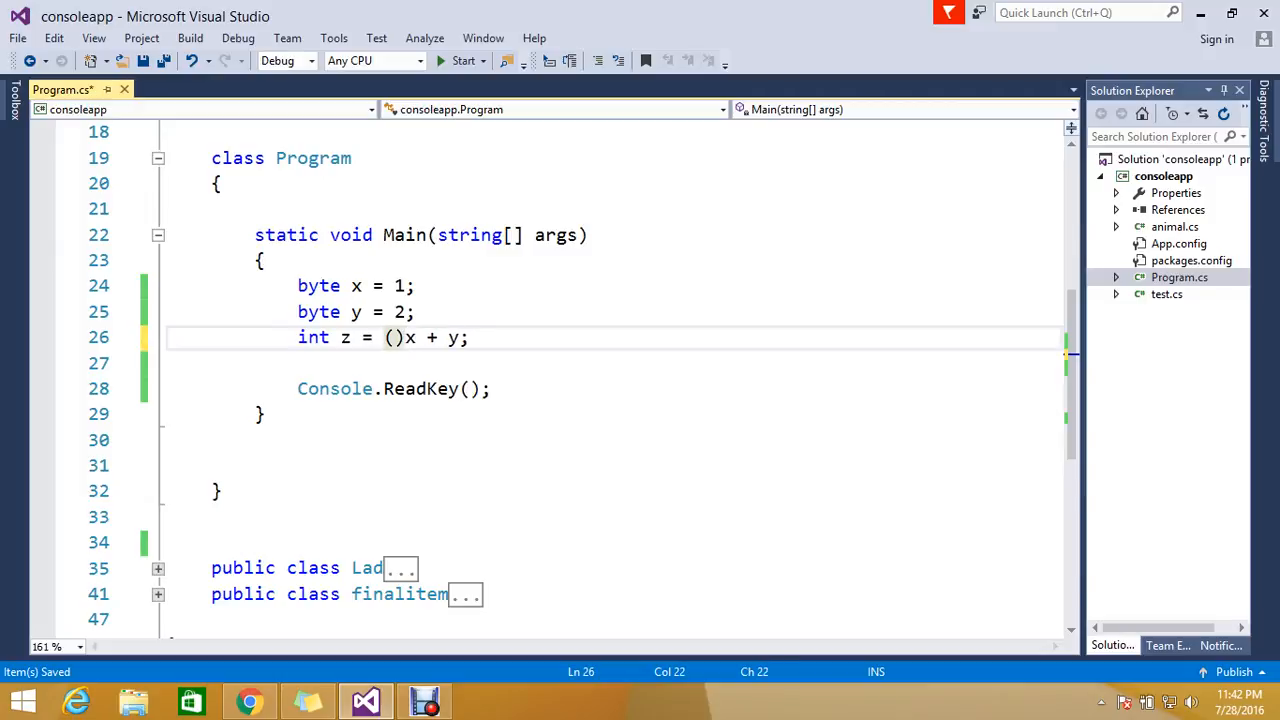
pyautogui.write('int')
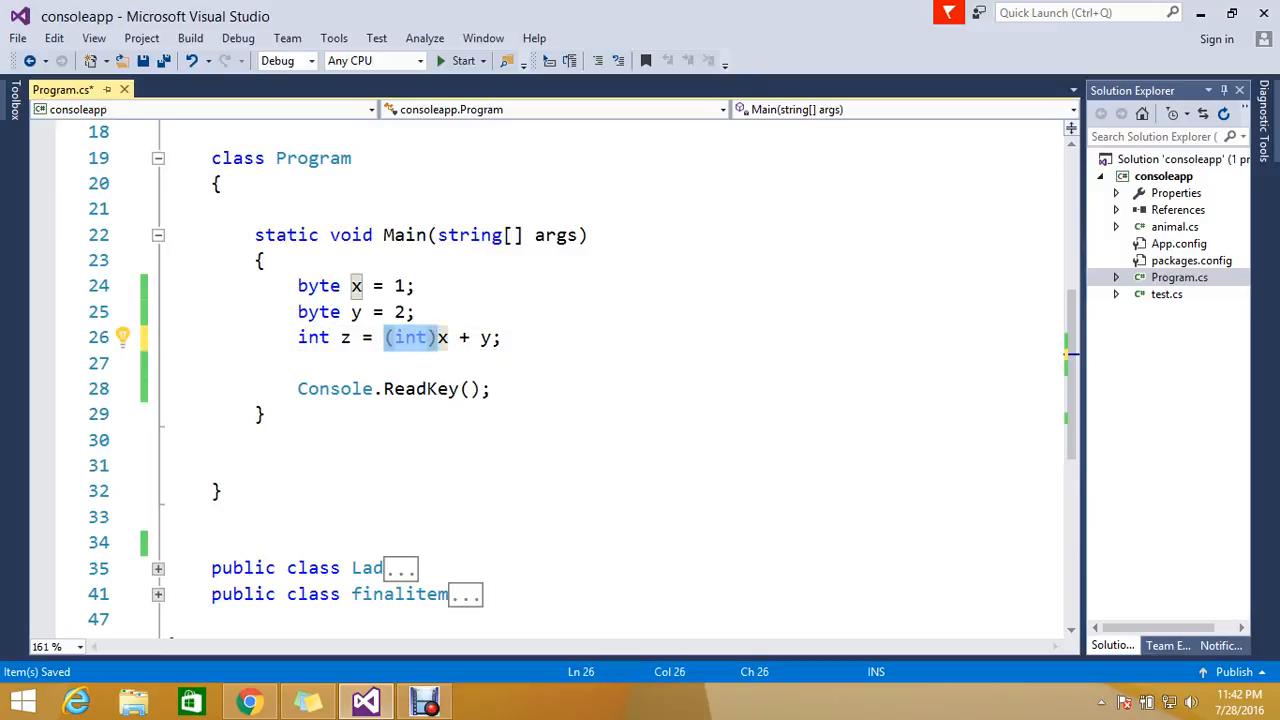
pyautogui.press('Delete')
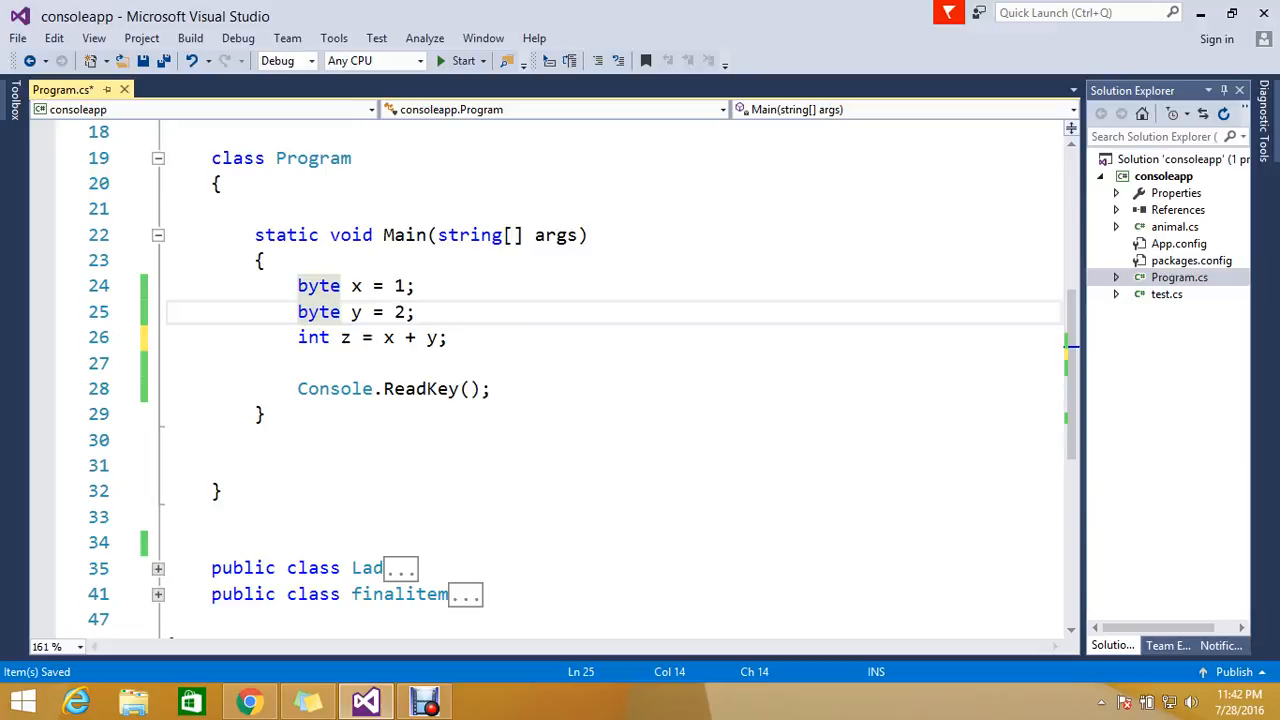
pyautogui.click(384, 336)
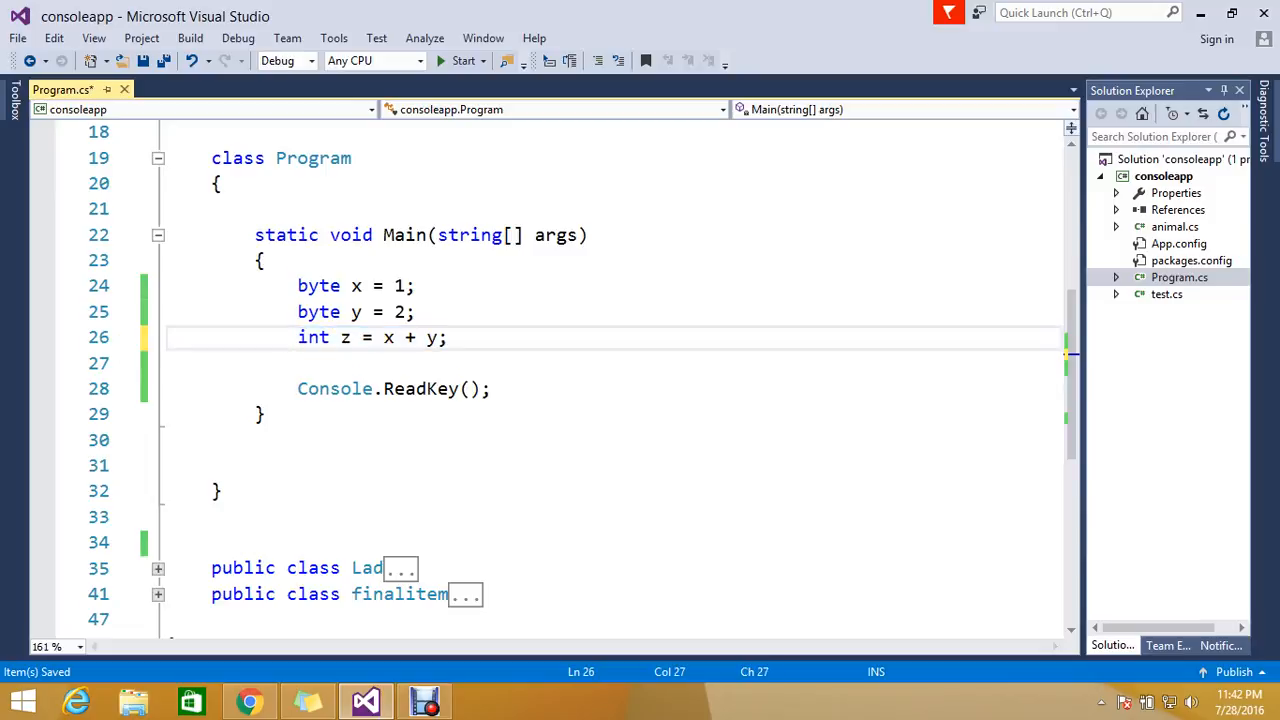
pyautogui.click(296, 284)
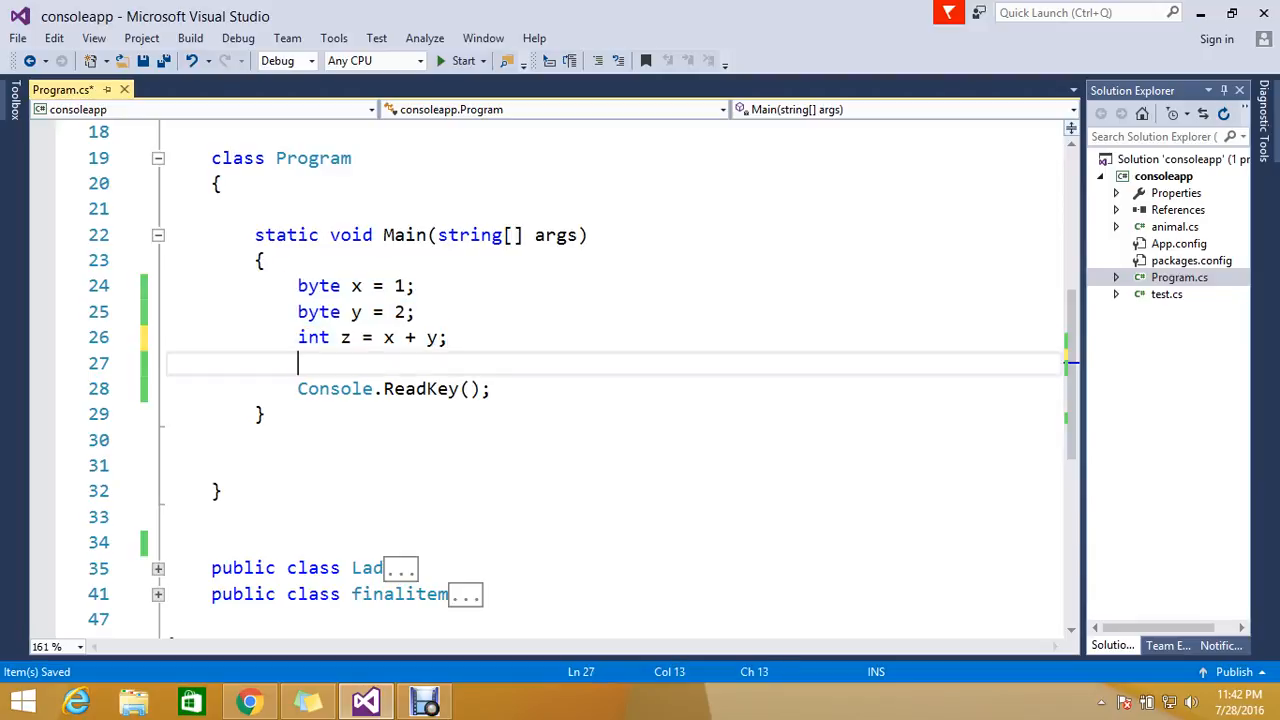
# Step: Add Console.WriteLine(z); on the blank line using IntelliSense completion
pyautogui.write('co')
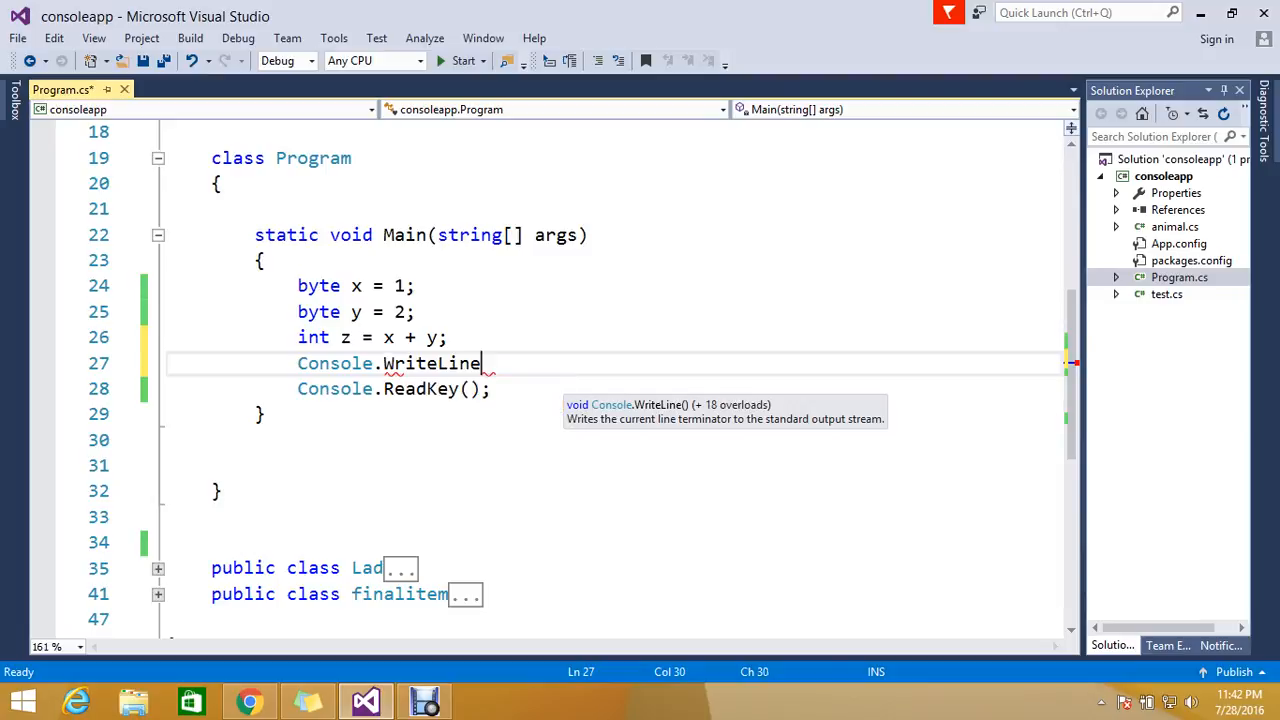
pyautogui.write('()')
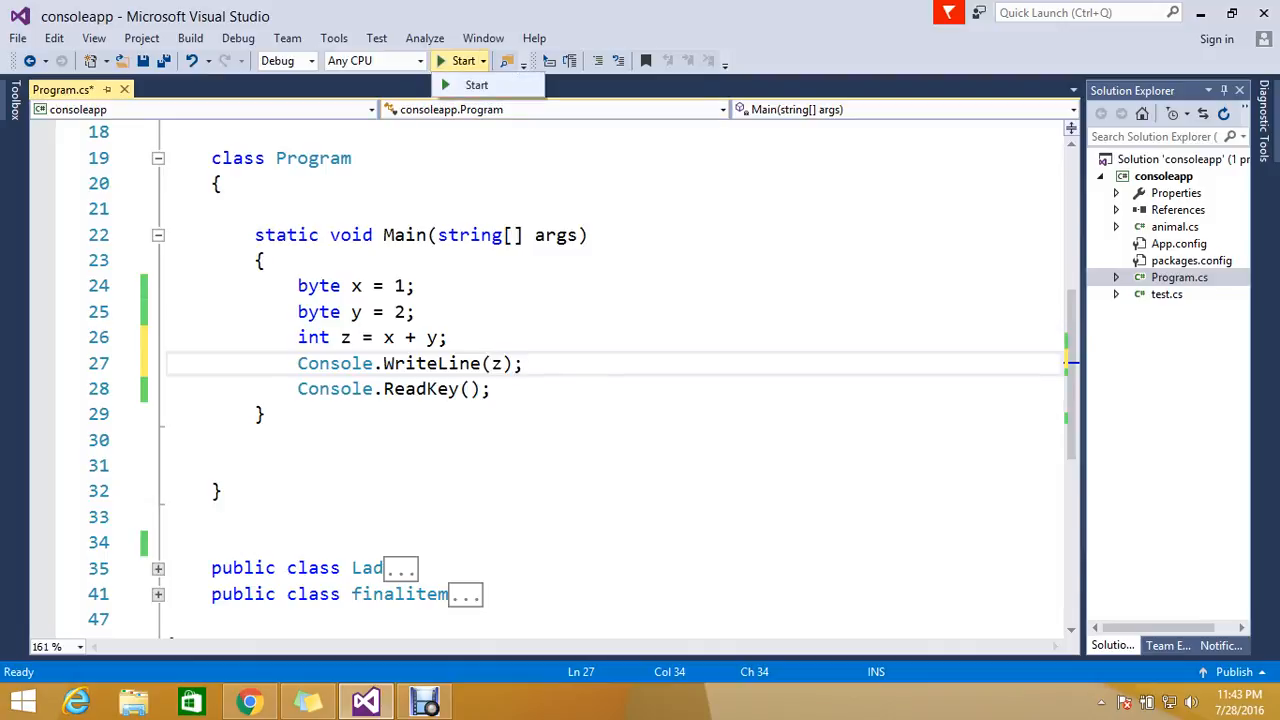
# Step: Start the console app with the toolbar, stop it when done, and dismiss the output panel
pyautogui.click(462, 60)
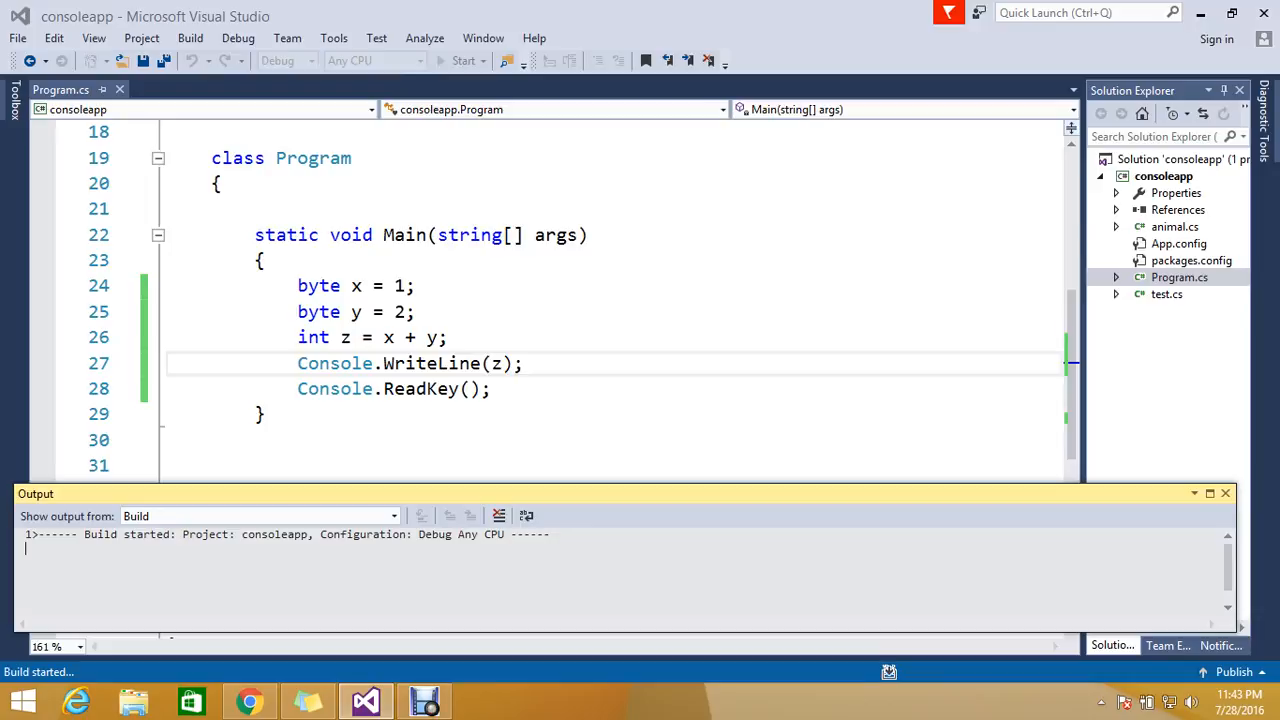
pyautogui.click(464, 60)
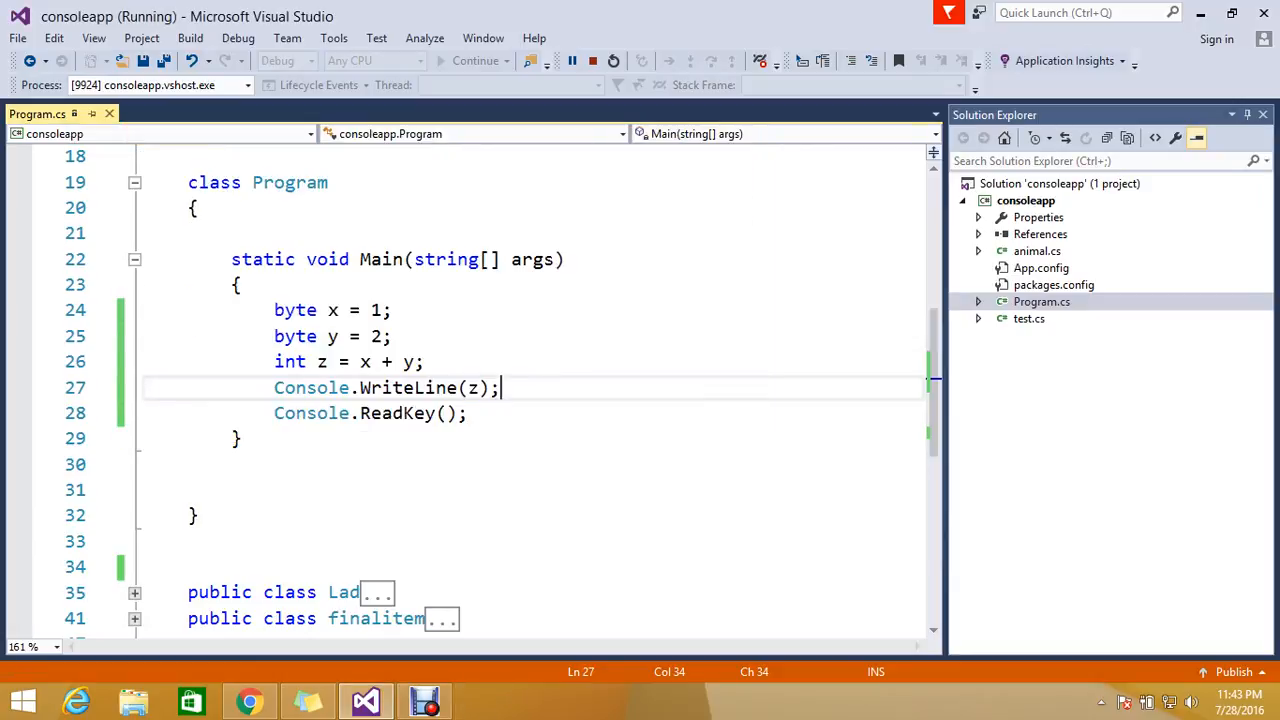
pyautogui.click(592, 60)
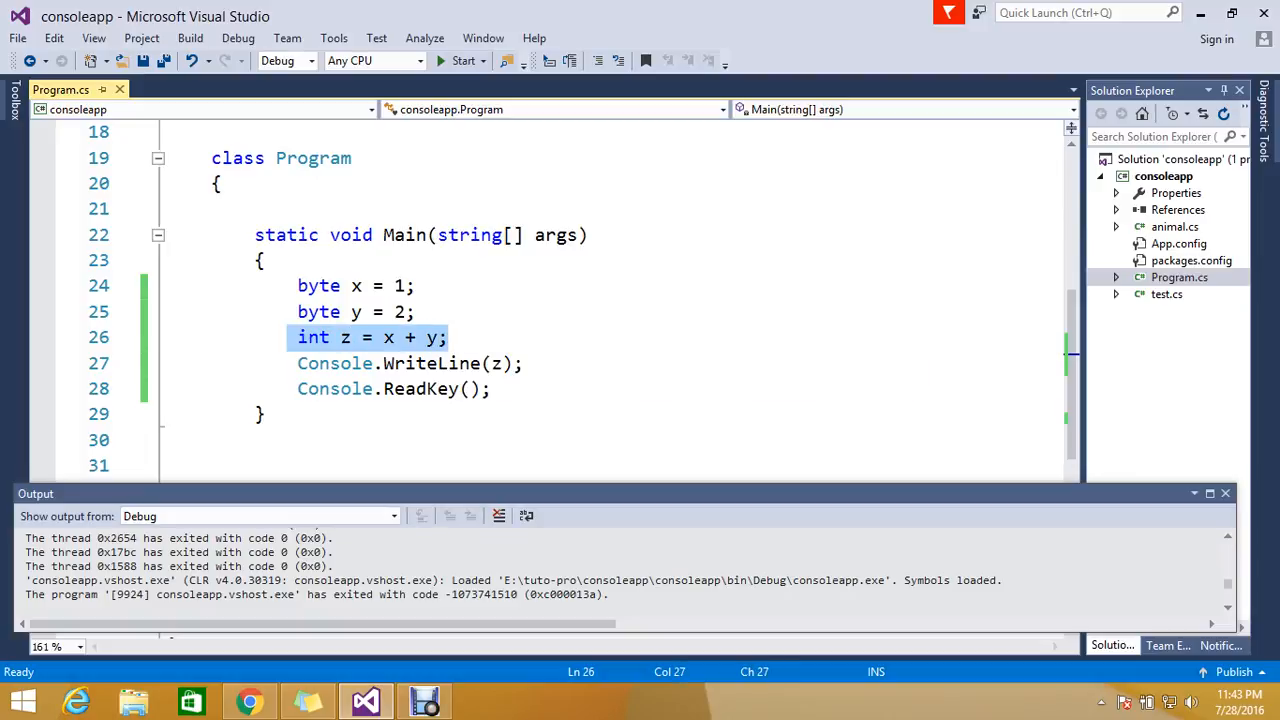
pyautogui.click(496, 364)
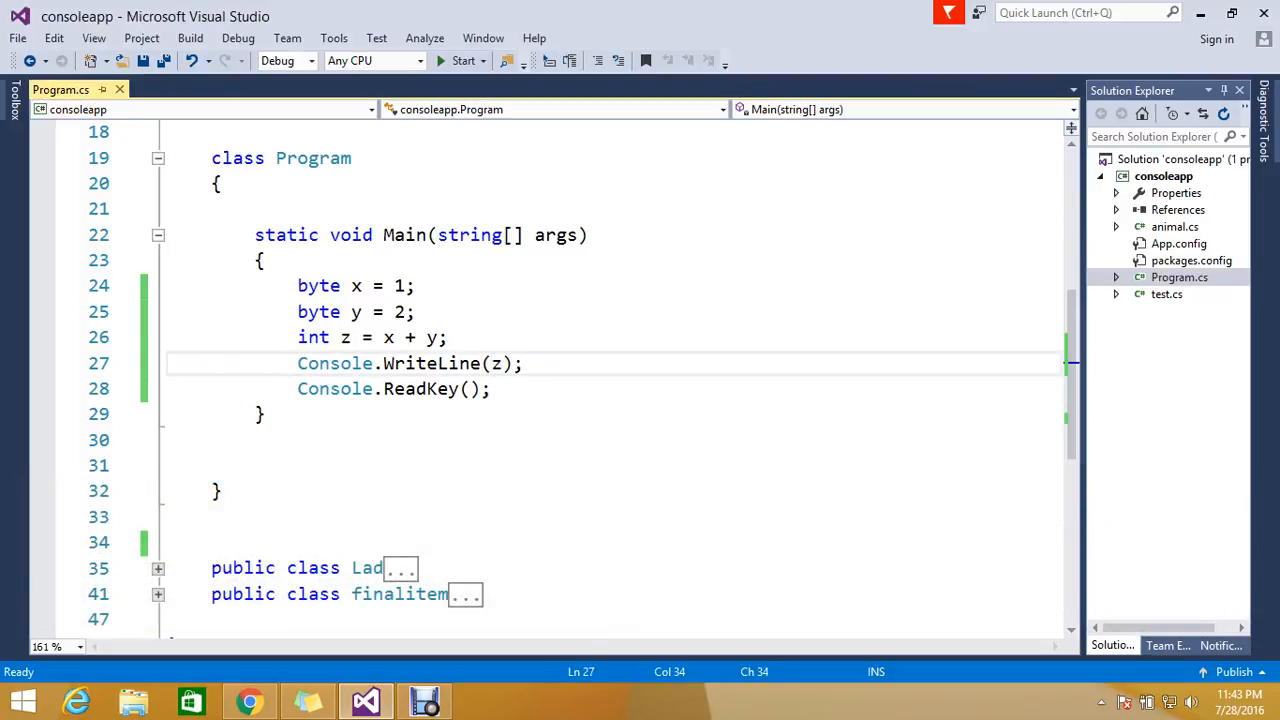
# Step: Place the cursor back at the start of the Console.WriteLine(z) line
pyautogui.click(298, 364)
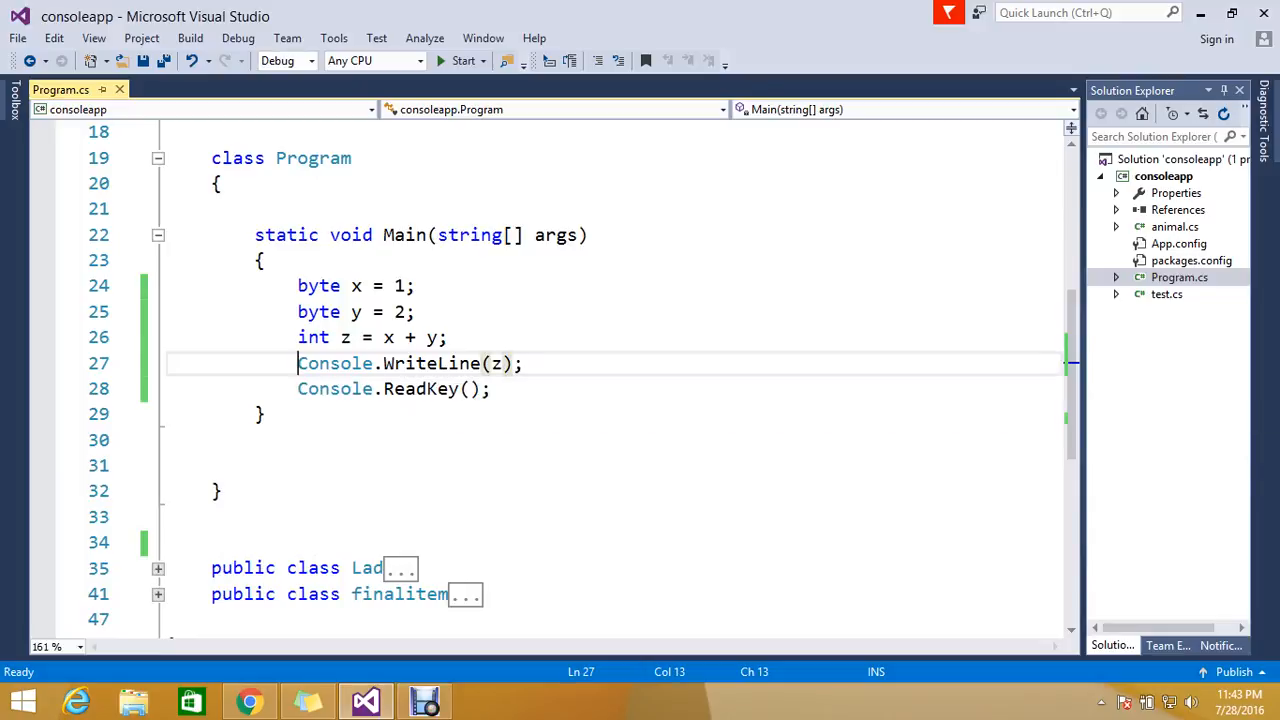